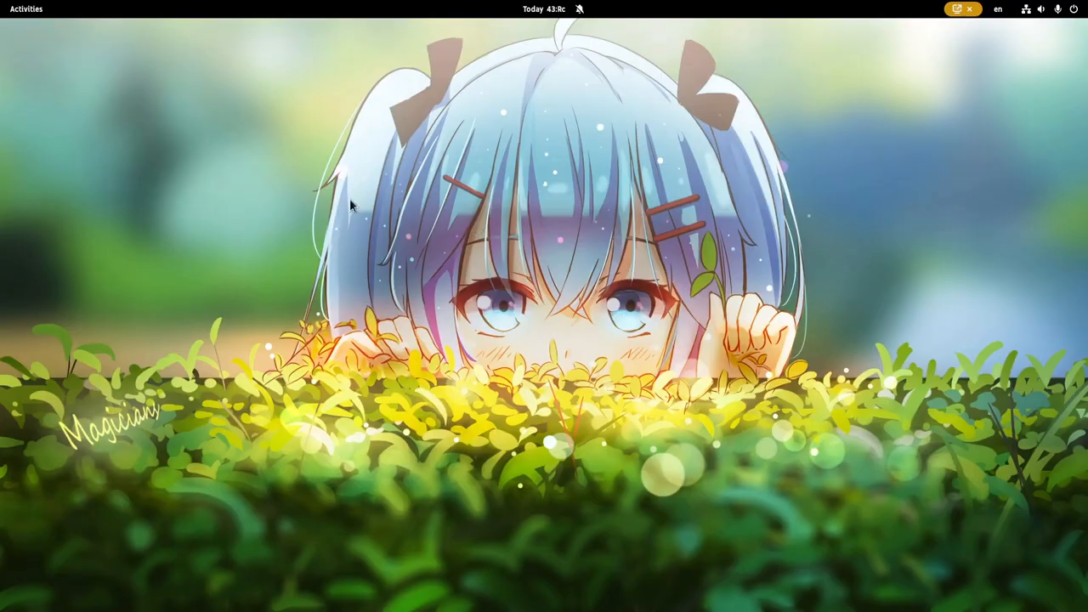
mouse_move(420, 286)
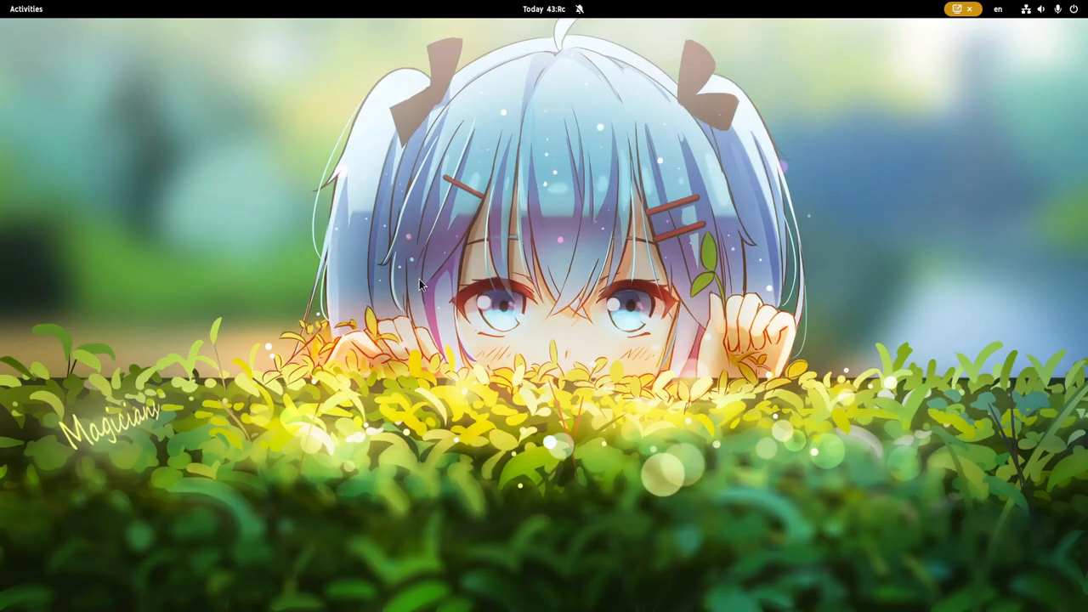
- Search the GNOME Shell overview for 'bo' to find Bottles
type("bo")
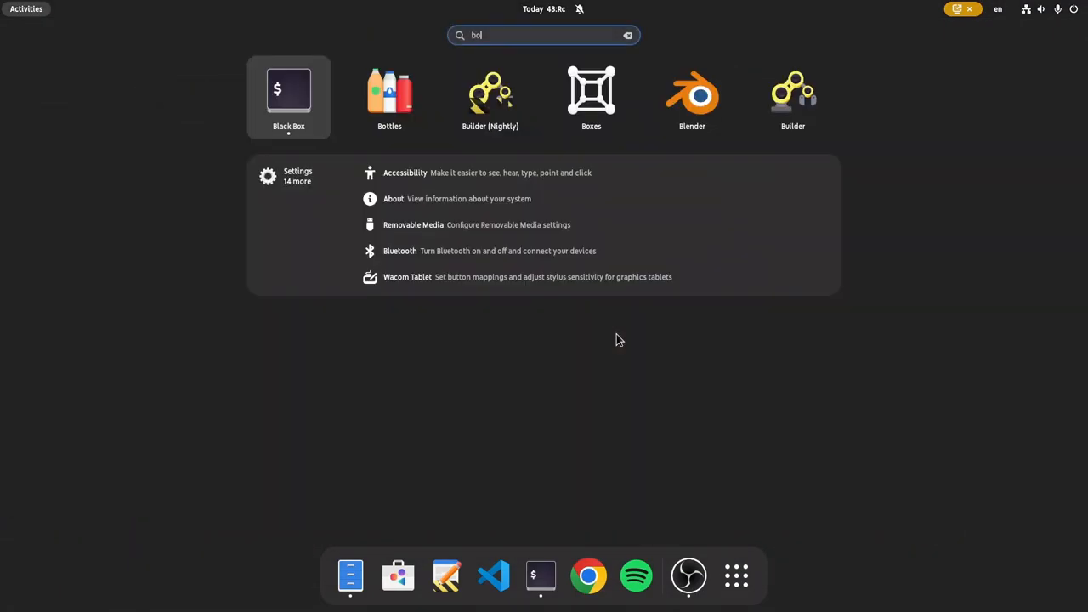
- Launch Bottles from the search results to reach the VRoid bottle's details
left_click(389, 90)
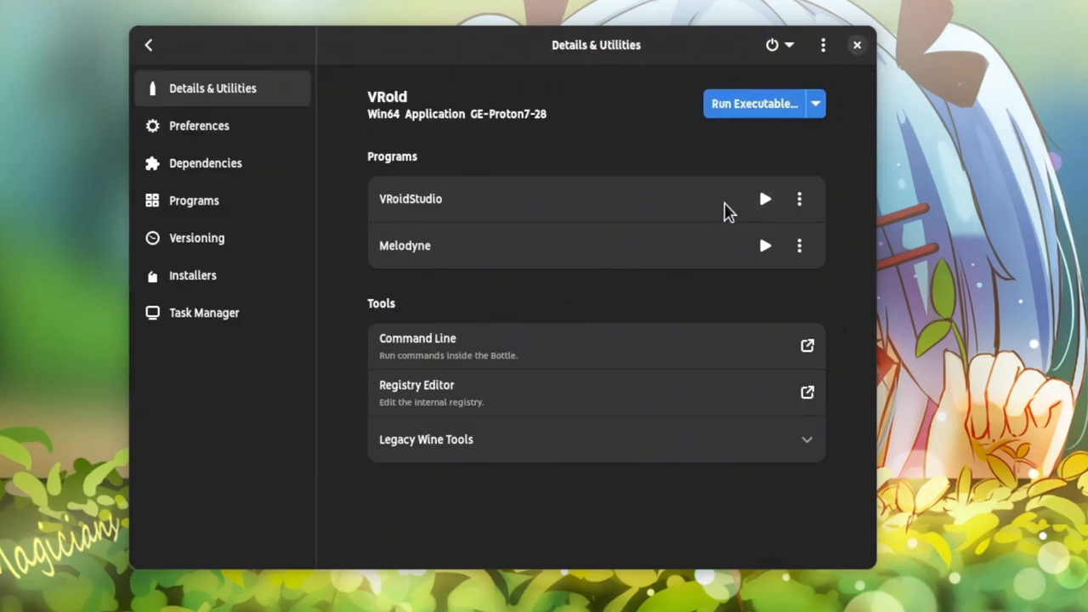
mouse_move(765, 202)
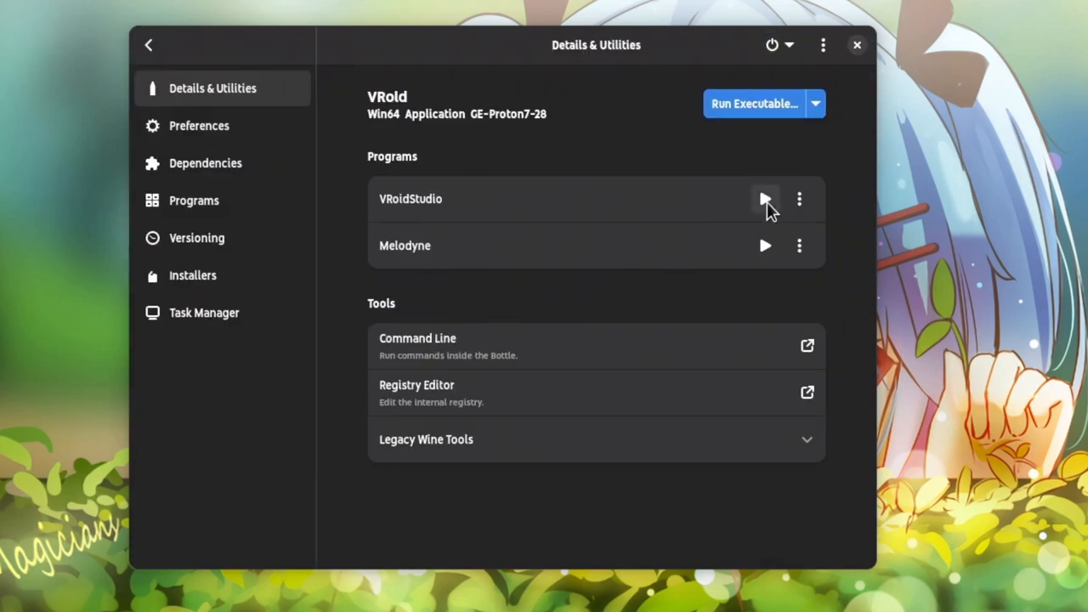
mouse_move(797, 199)
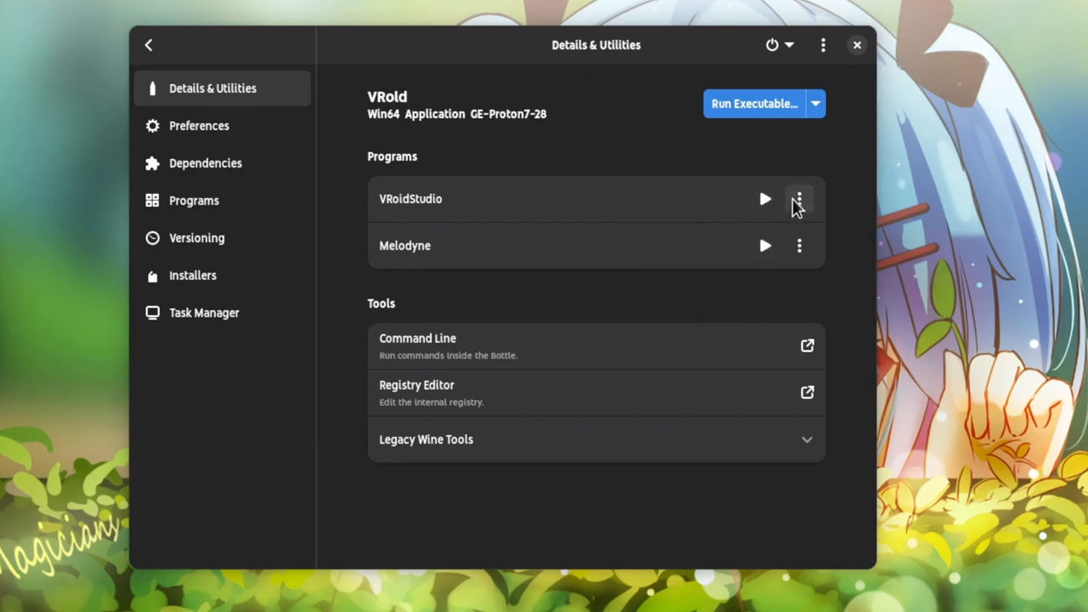
- Add VRoidStudio to My Library from its options menu and view the Library
left_click(799, 199)
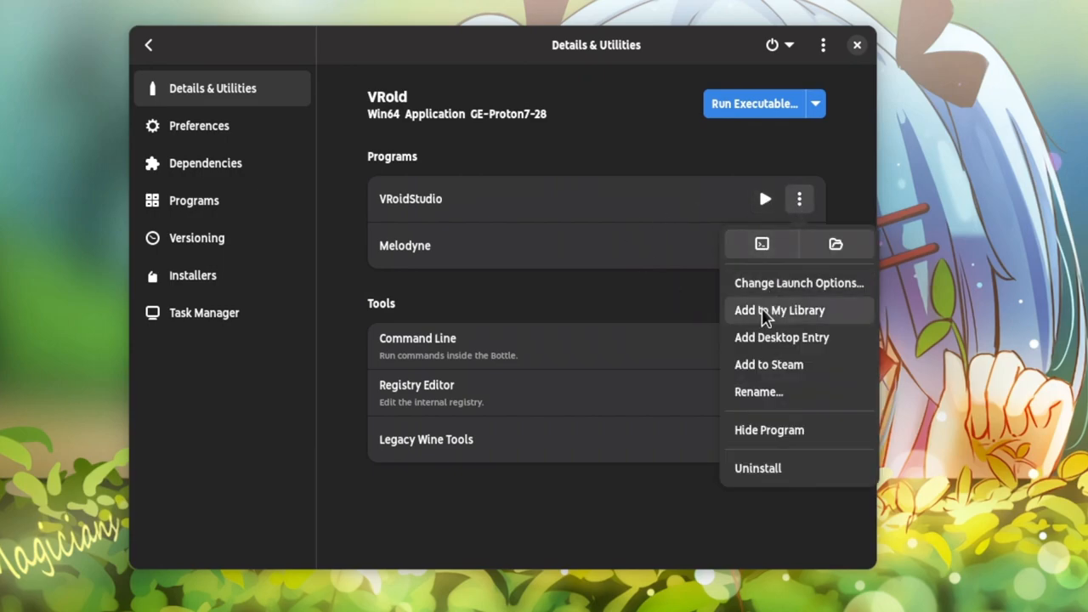
left_click(779, 310)
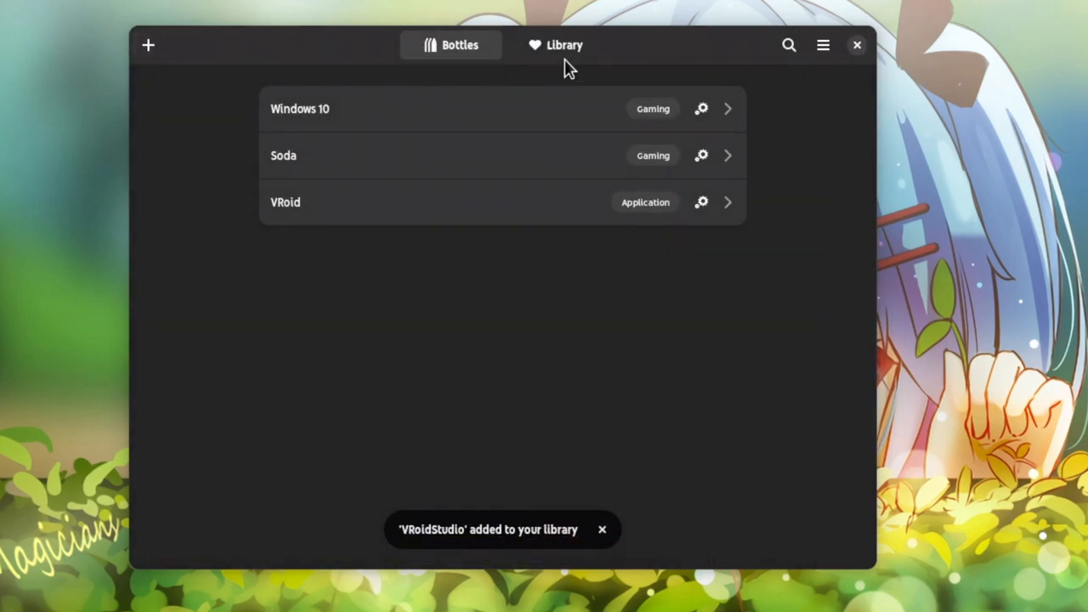
left_click(555, 45)
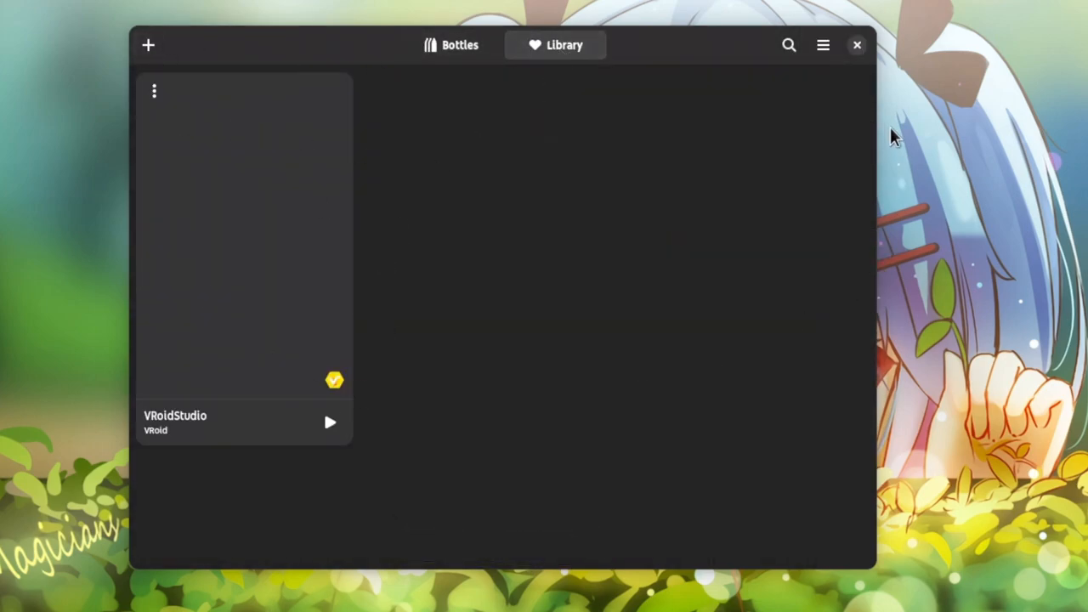
- Return from the Library to the bottles list showing Windows 10, Soda and VRoid
left_click(857, 44)
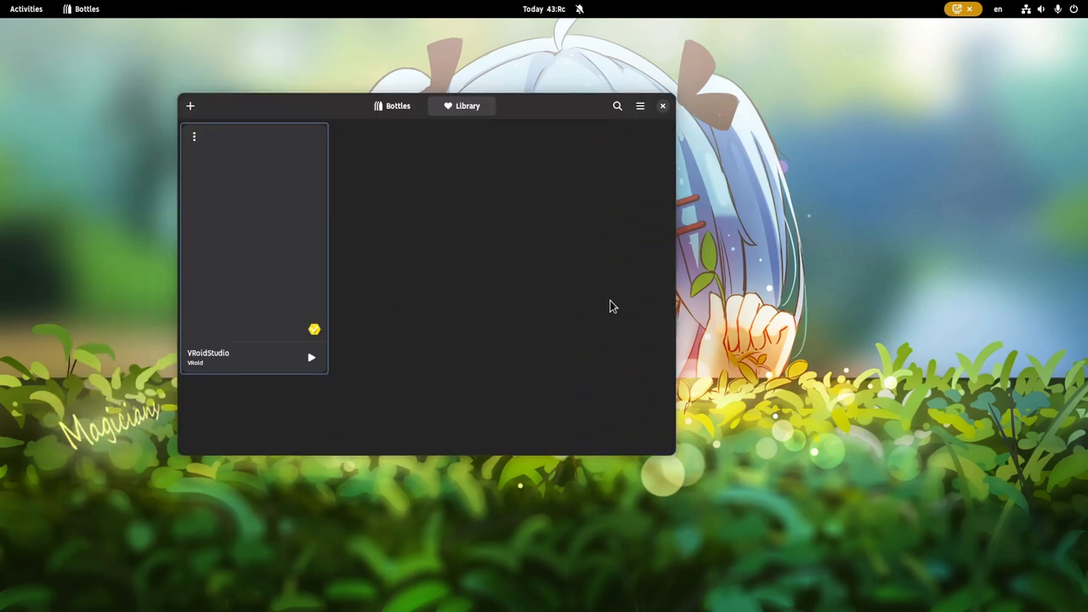
mouse_move(307, 214)
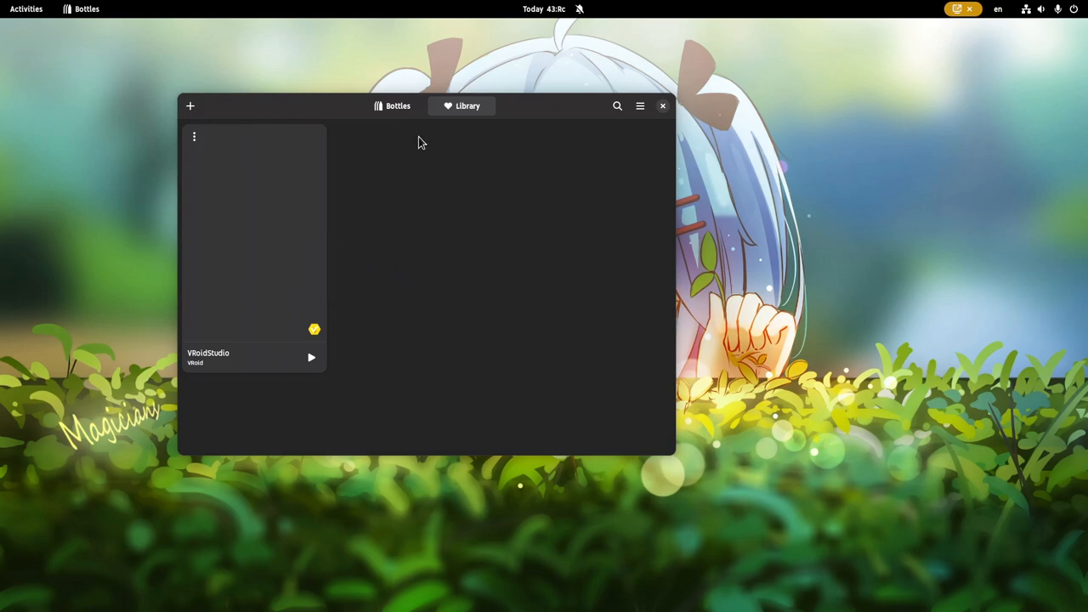
left_click(392, 105)
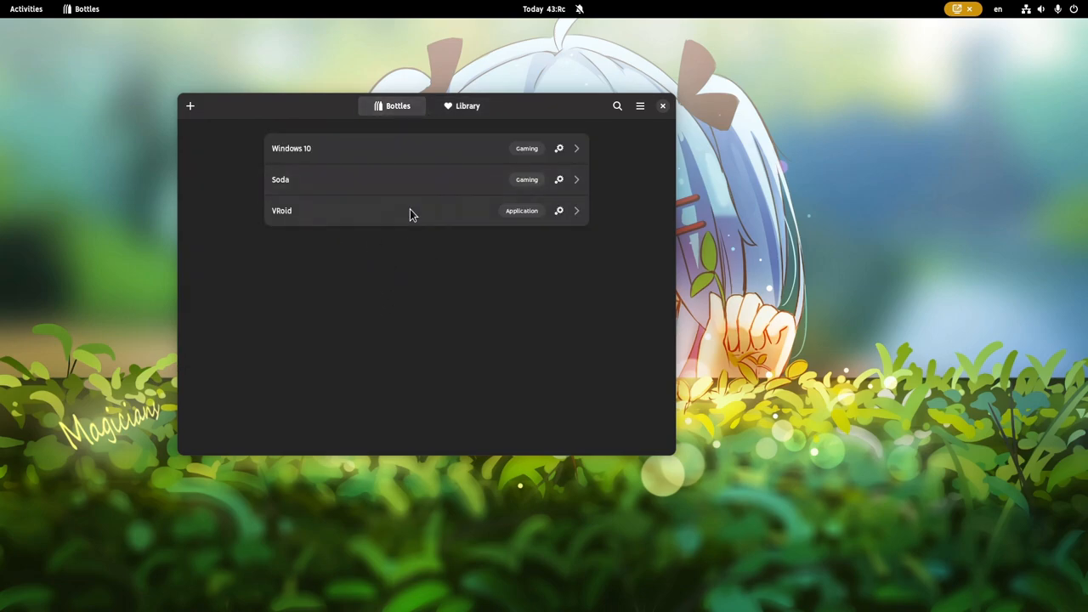
- Open the VRoid bottle and add a desktop entry for VRoidStudio
left_click(408, 211)
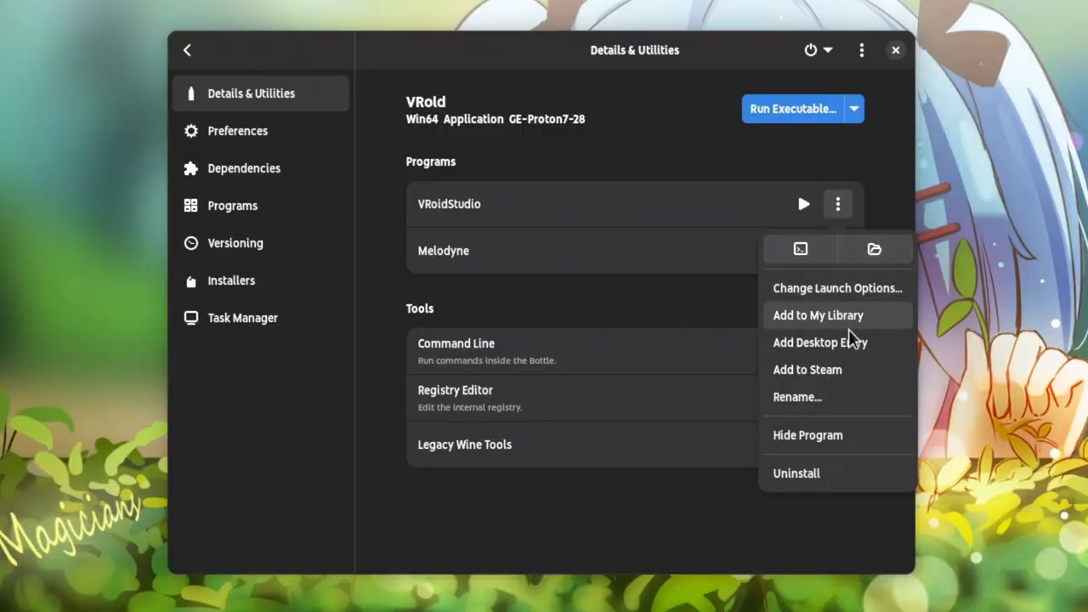
mouse_move(875, 349)
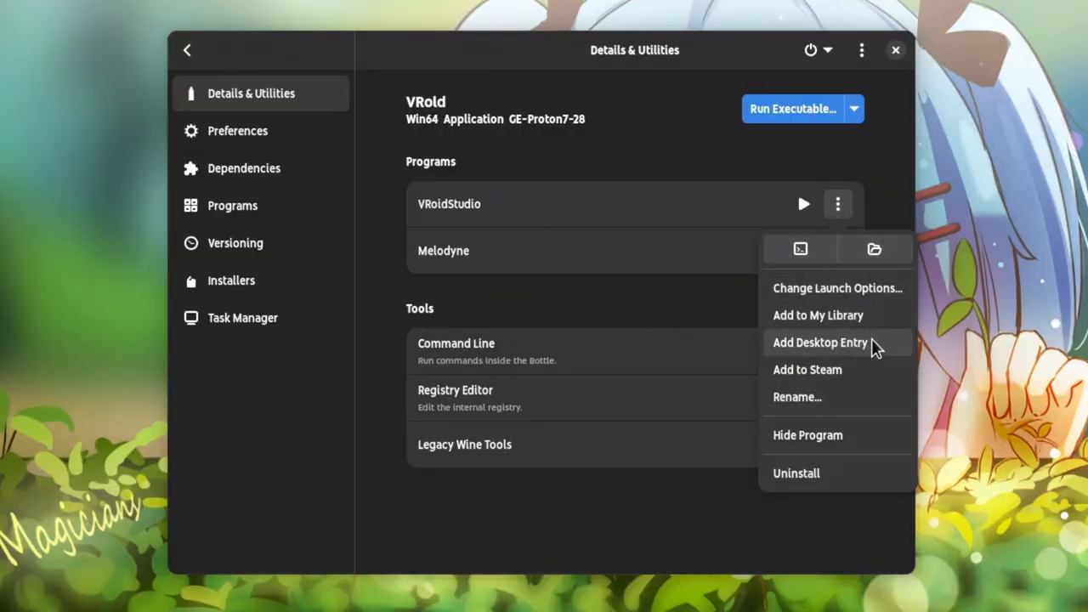
left_click(820, 343)
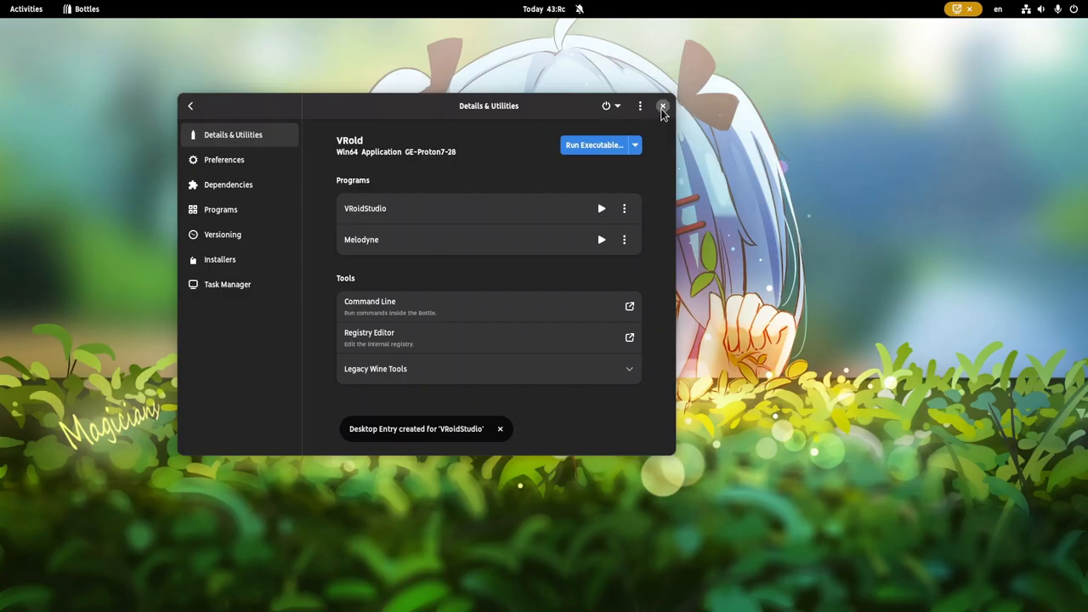
- Close Bottles and open the VRoidStudio .desktop file from ~/.local/share/applications in Text Editor
left_click(661, 105)
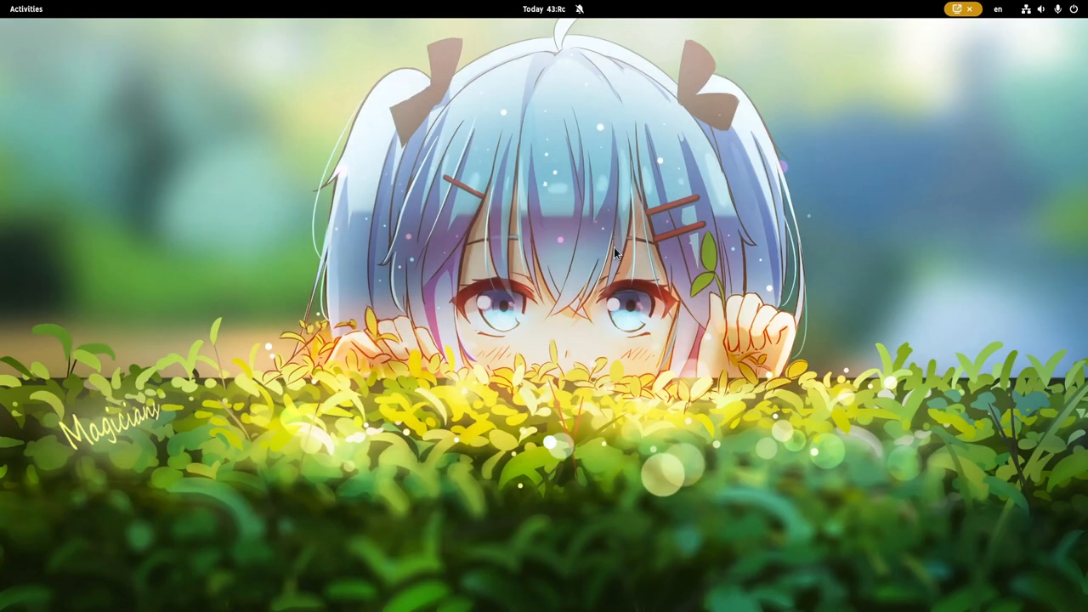
type("vroi")
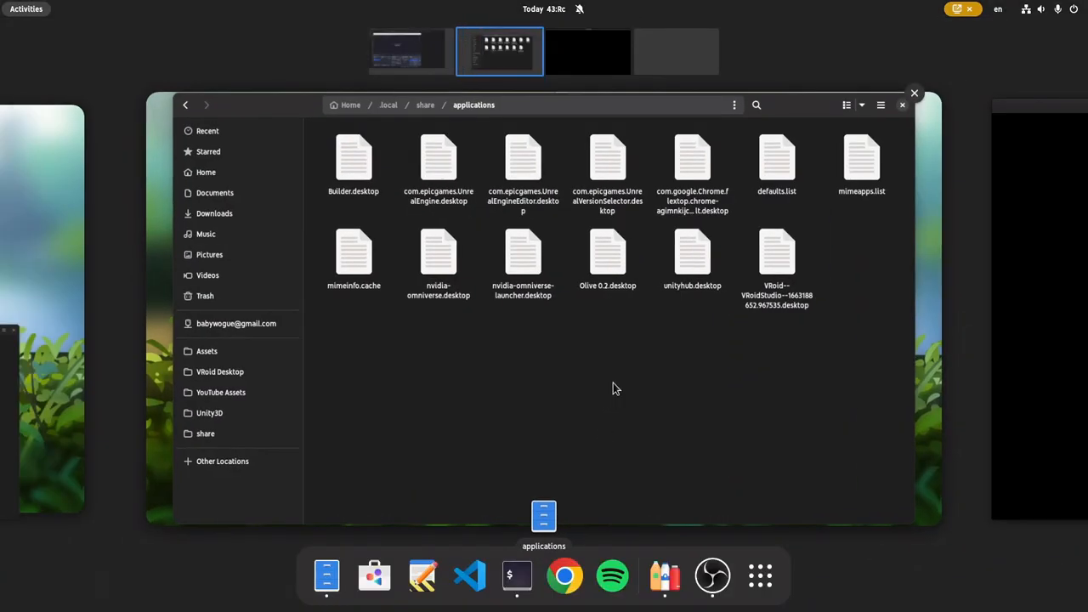
left_click(813, 263)
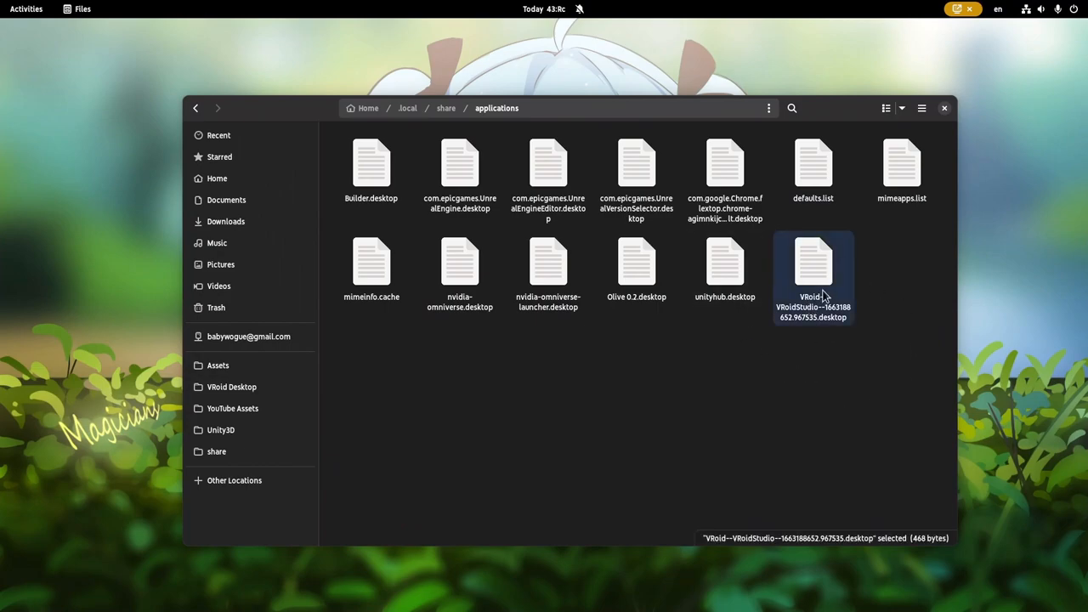
double_click(814, 259)
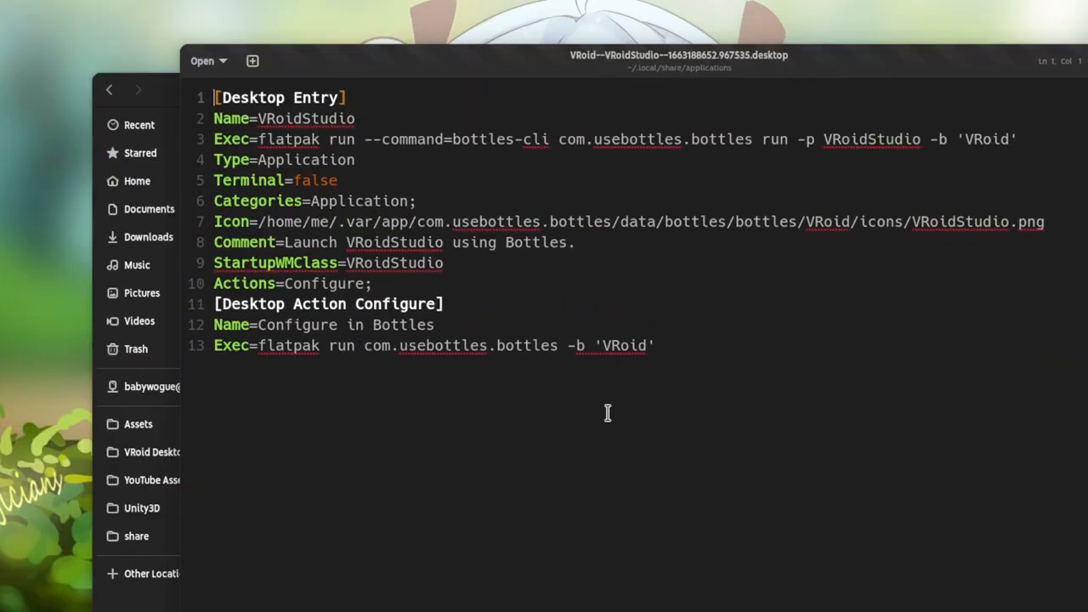
double_click(578, 139)
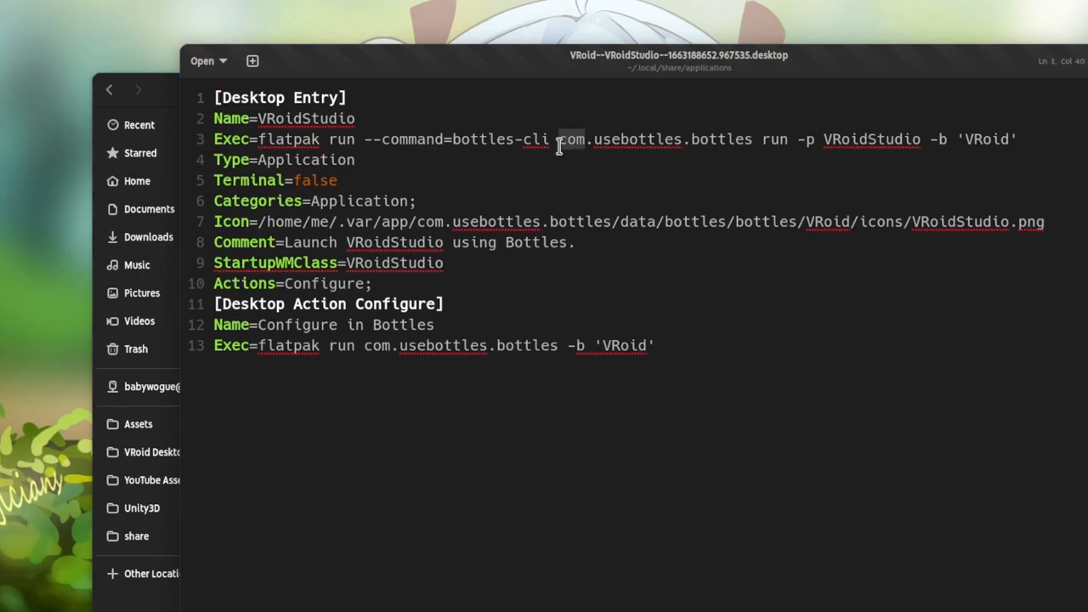